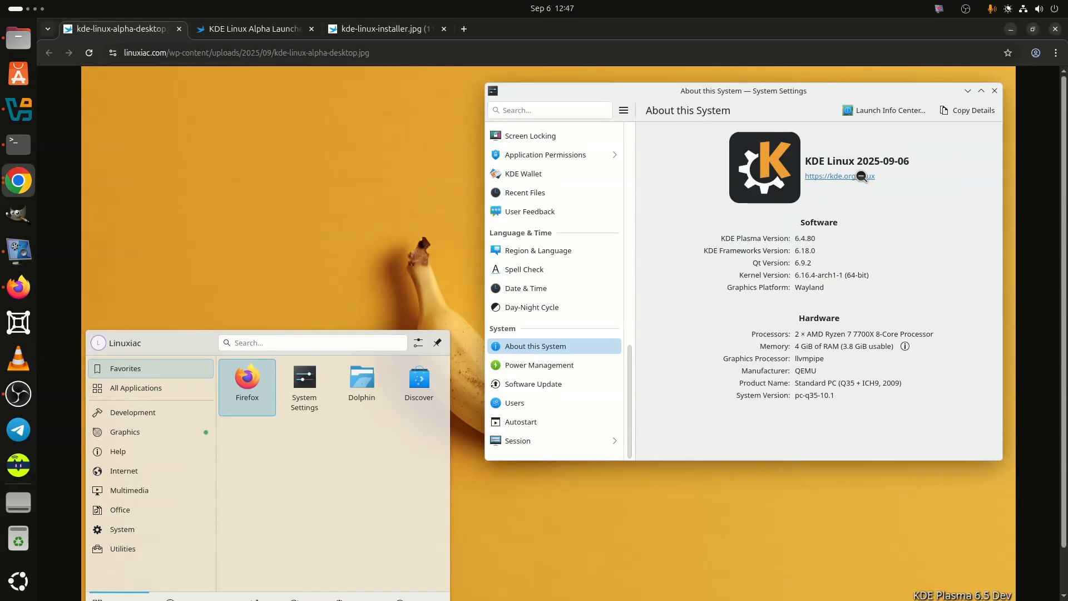
pyautogui.moveTo(797, 250)
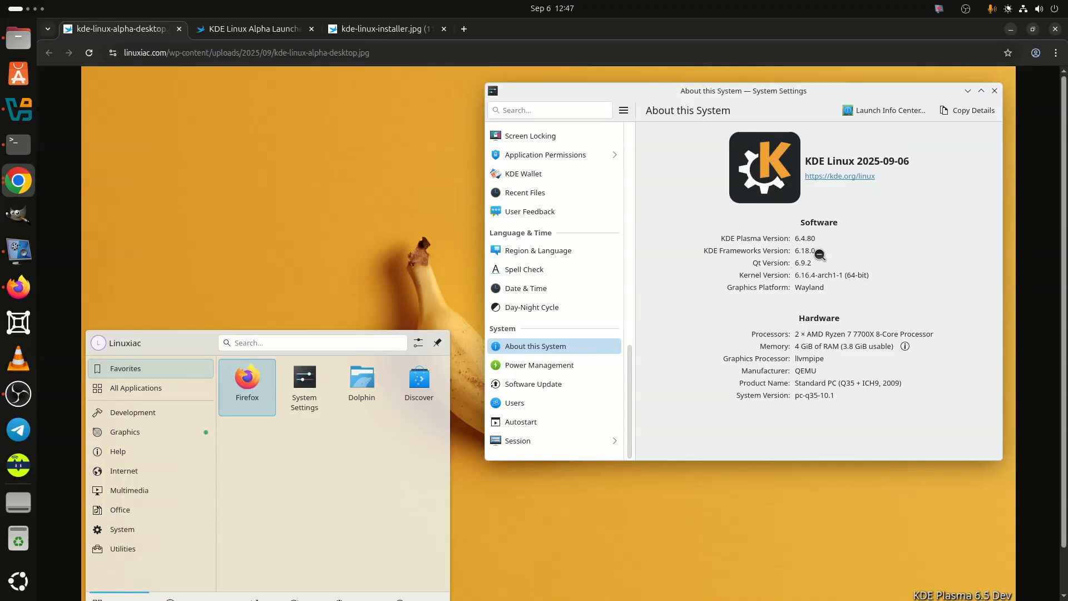
pyautogui.moveTo(835, 262)
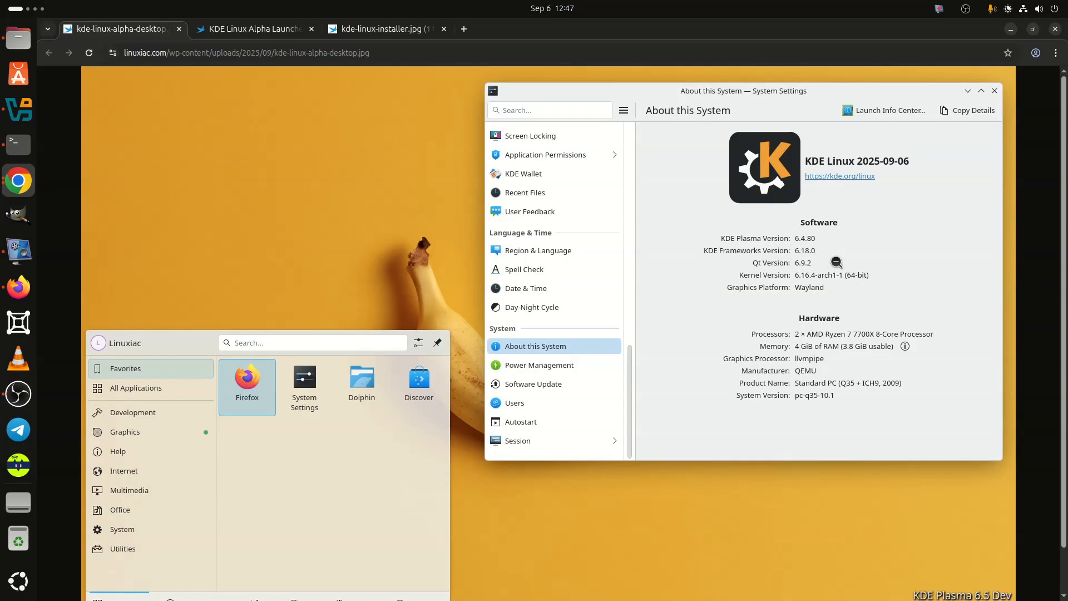
pyautogui.moveTo(828, 289)
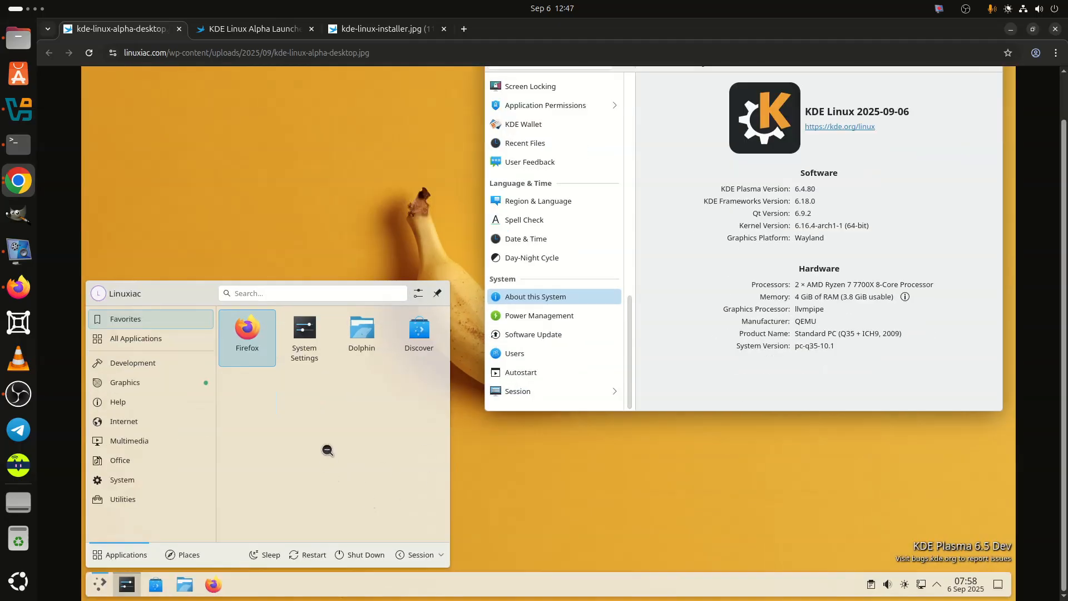
pyautogui.moveTo(671, 509)
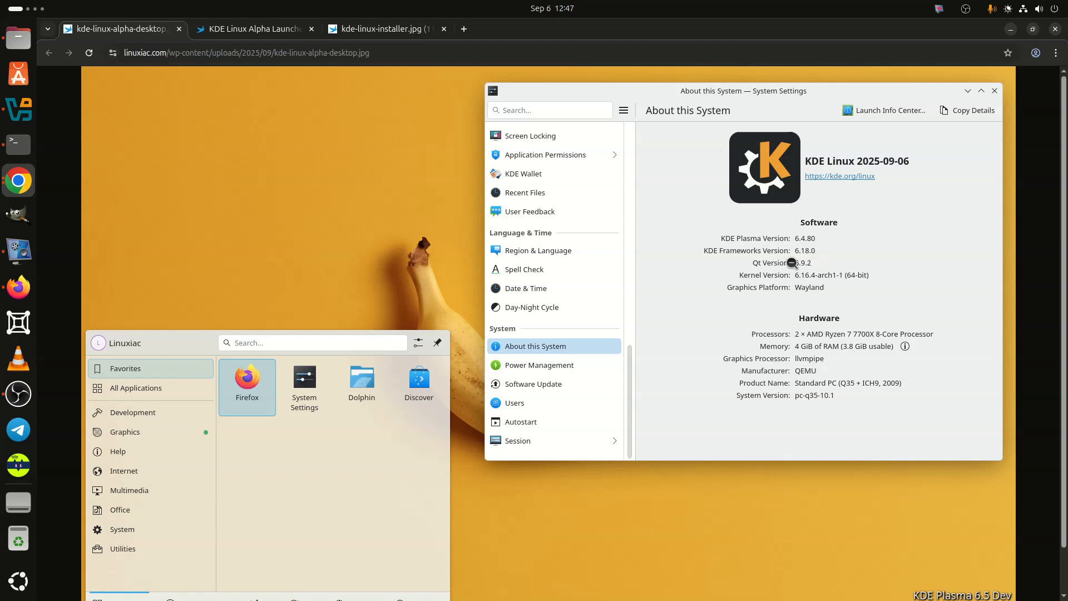
pyautogui.moveTo(298, 67)
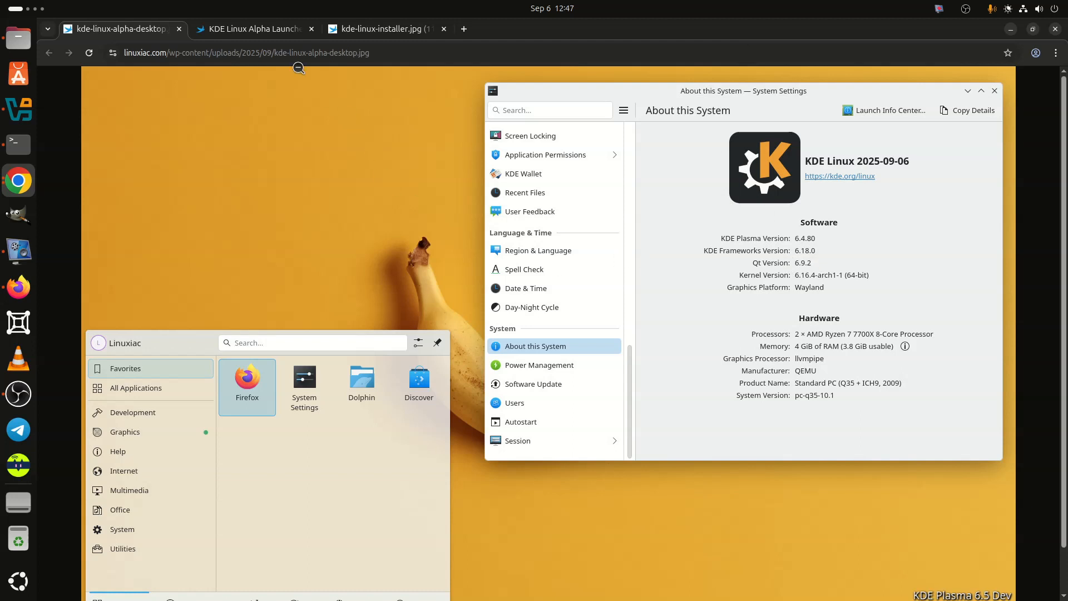
pyautogui.moveTo(255, 28)
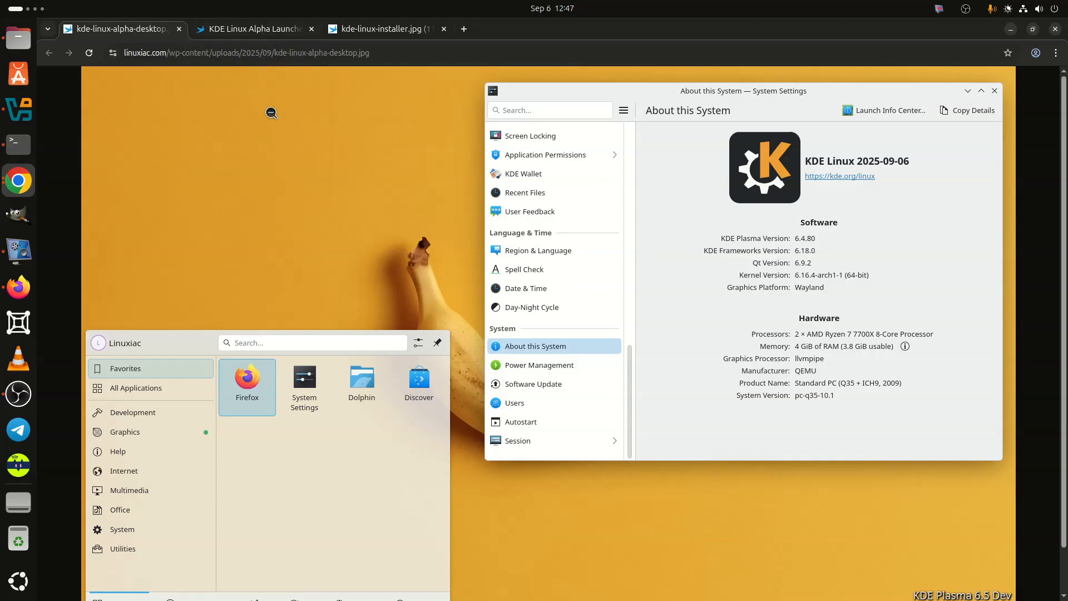
# - Switch to the kde-linux-software-center tab showing GIMP's page in Discover
pyautogui.click(252, 28)
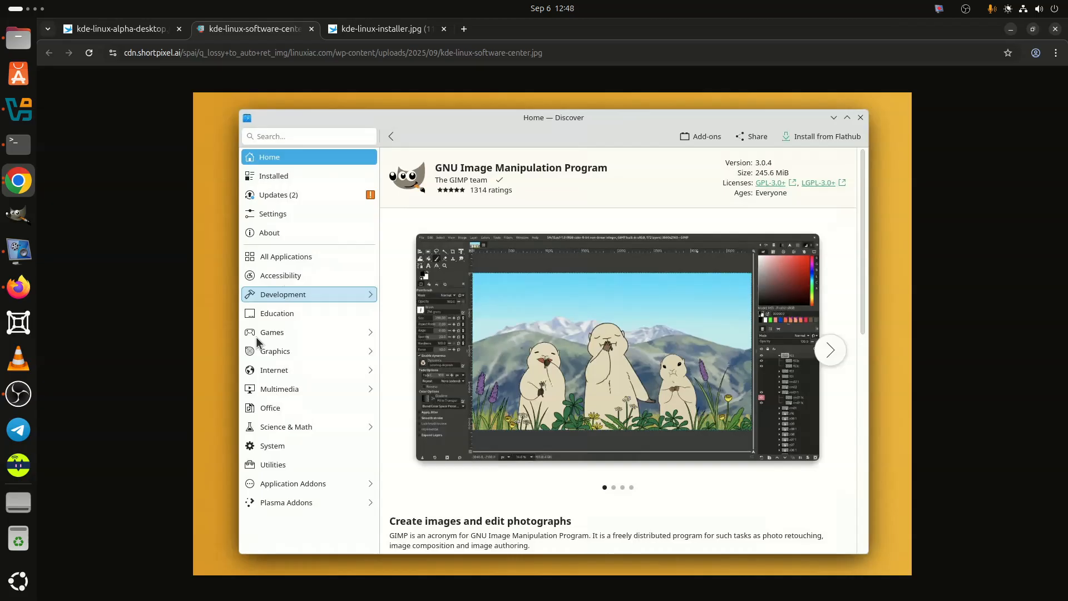
pyautogui.moveTo(482, 367)
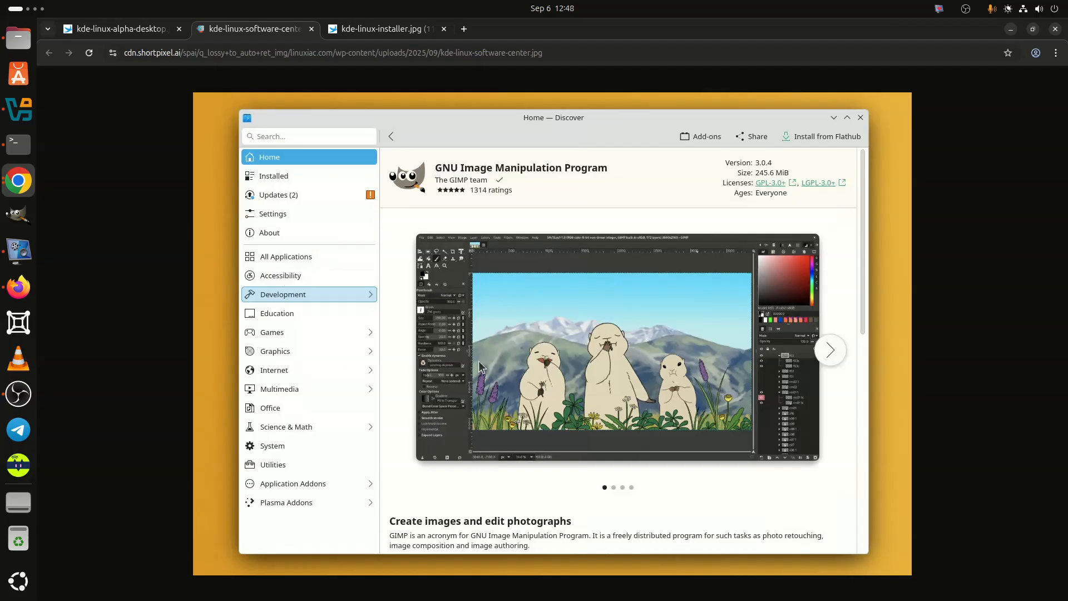
pyautogui.moveTo(418, 400)
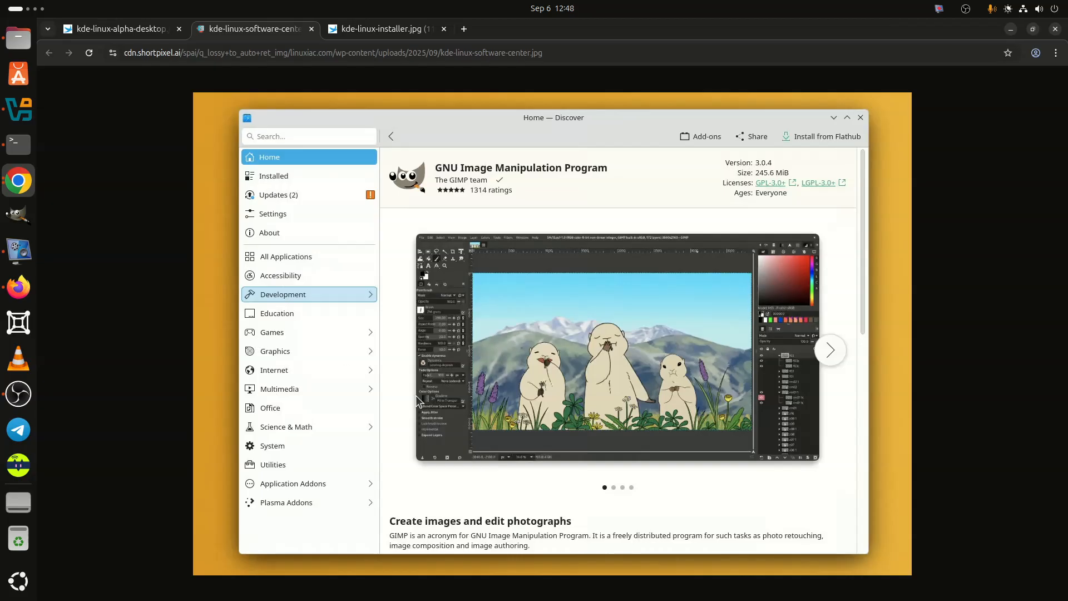
pyautogui.moveTo(501, 541)
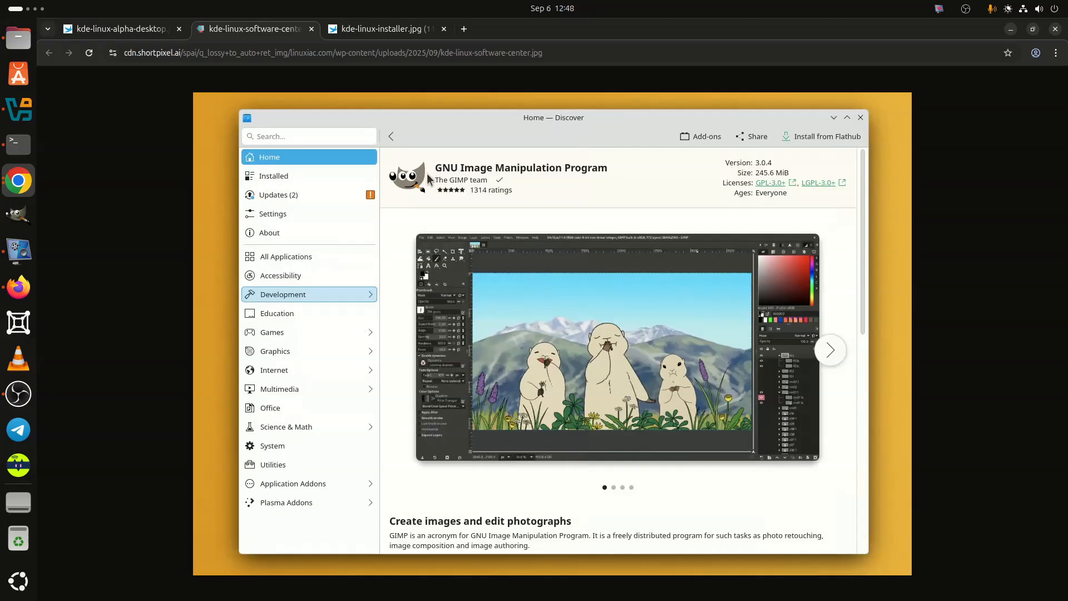
pyautogui.moveTo(327, 92)
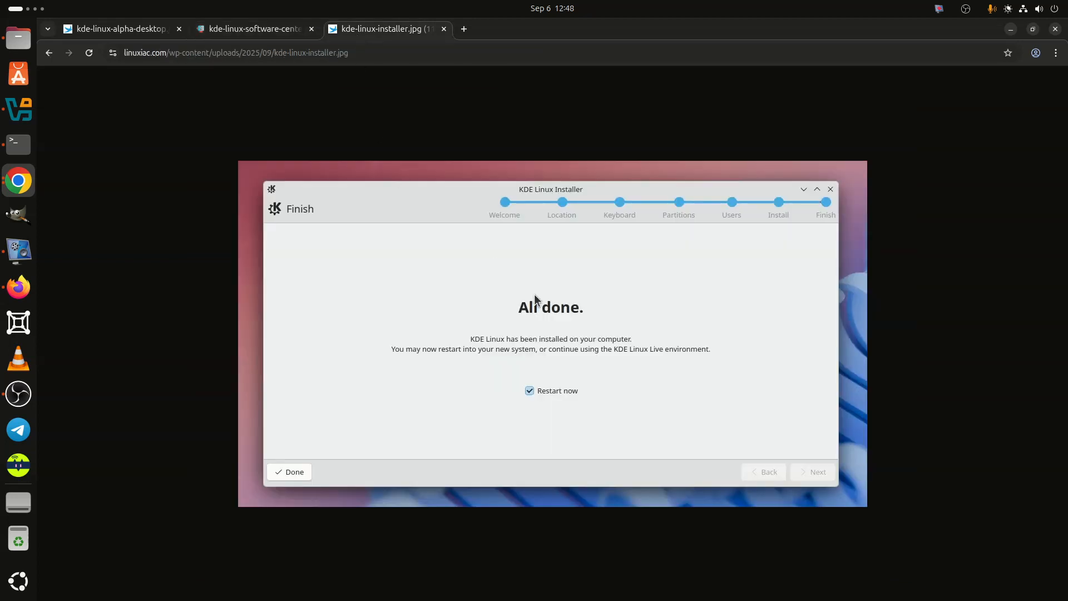
pyautogui.moveTo(559, 339)
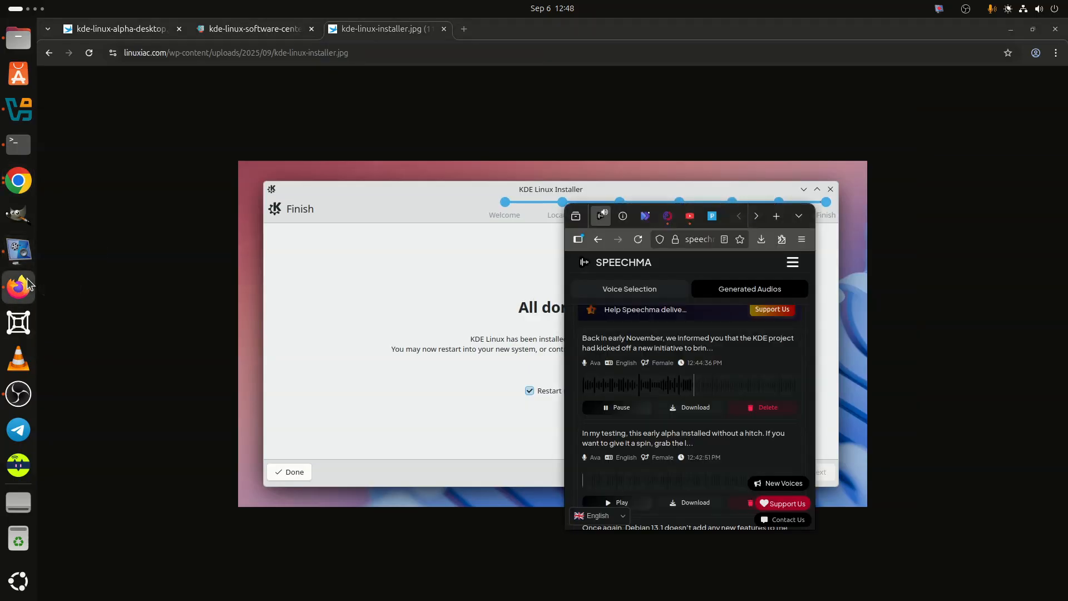
pyautogui.moveTo(152, 307)
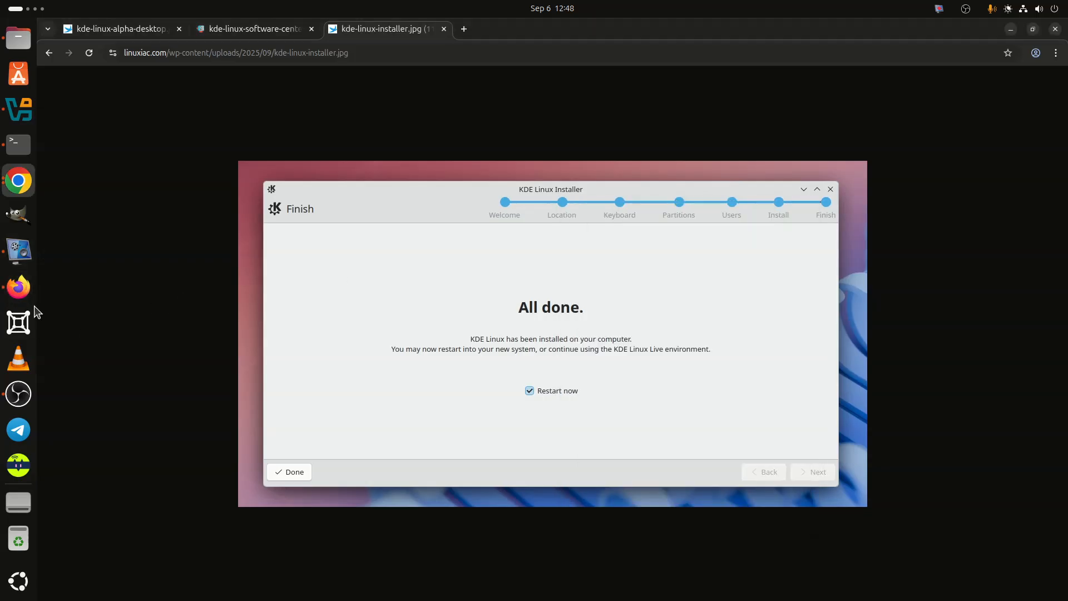
pyautogui.moveTo(162, 295)
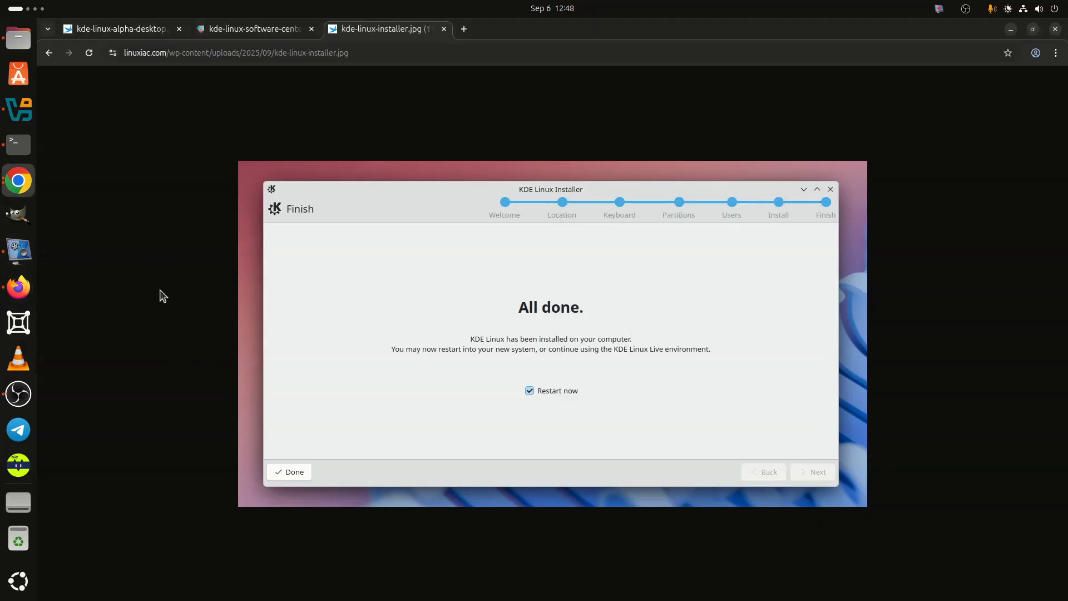
pyautogui.moveTo(272, 134)
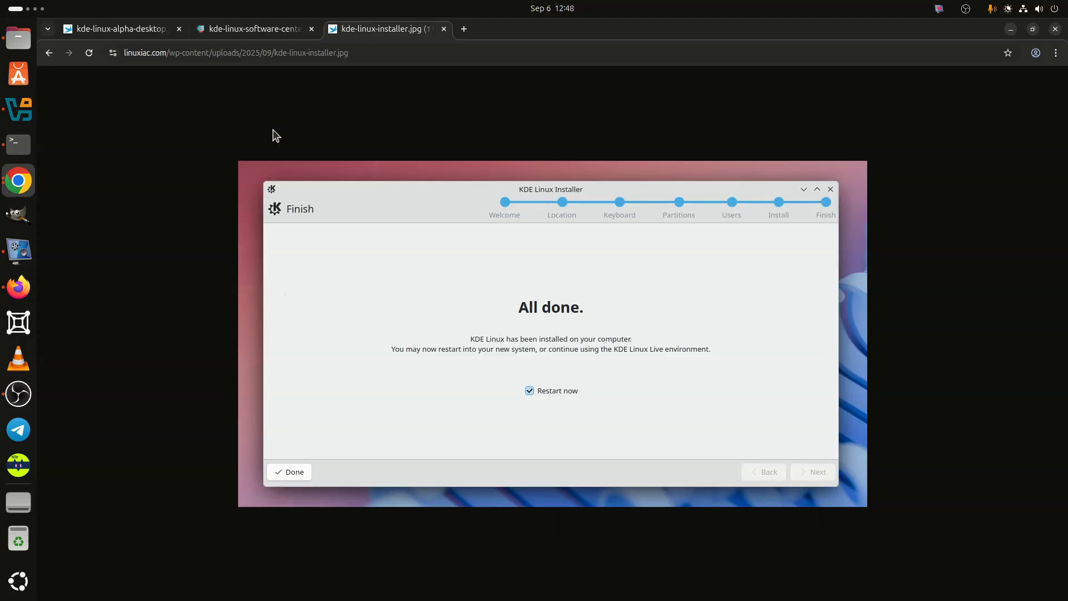
# - Revisit the Discover screenshot, then return to the kde-linux-alpha-desktop tab with About this System
pyautogui.click(251, 28)
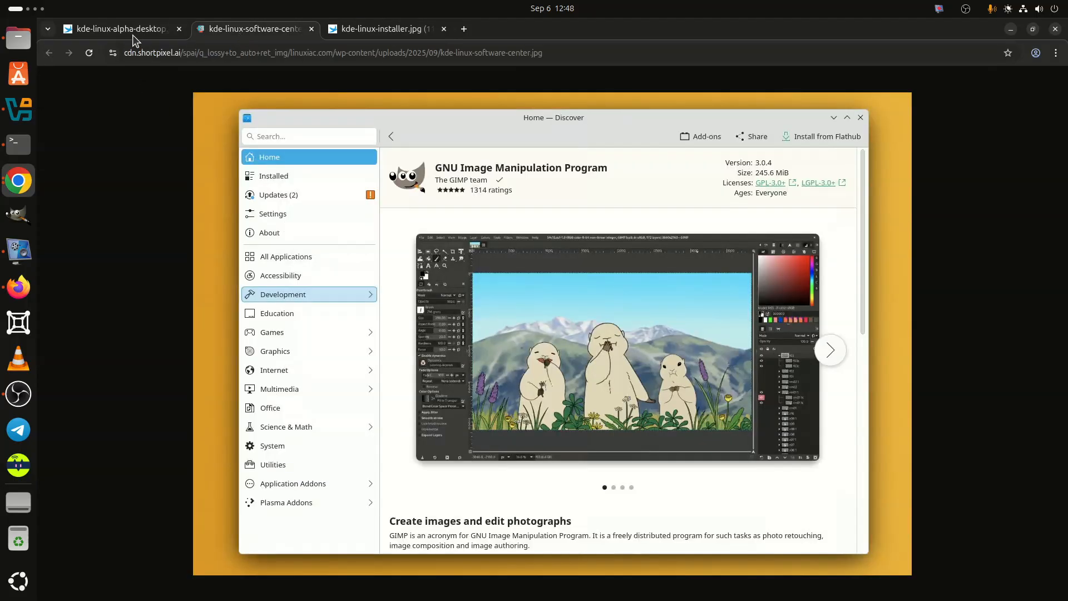
pyautogui.click(116, 28)
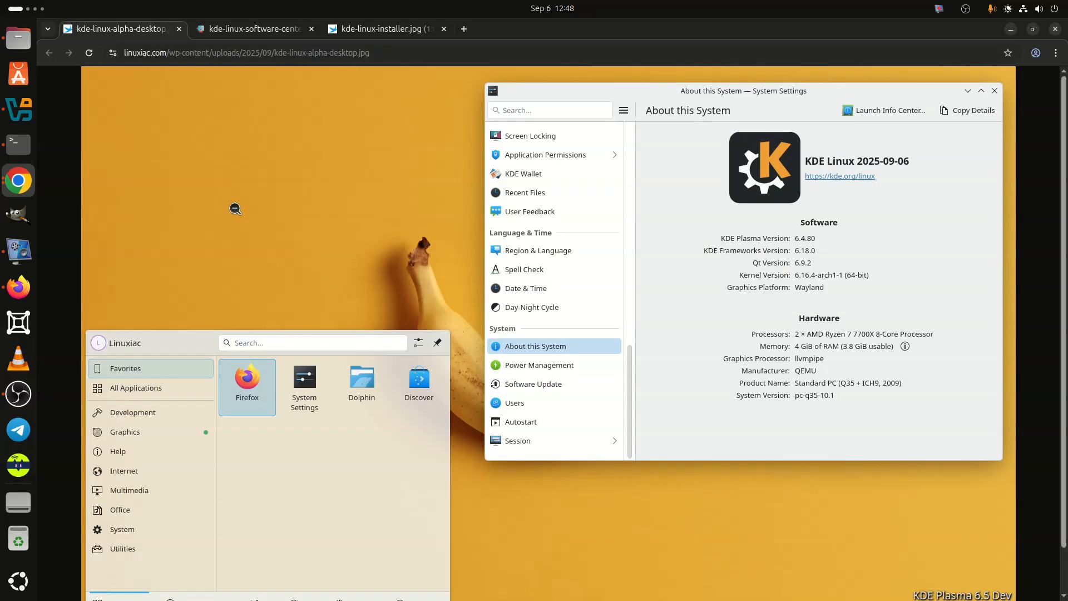
pyautogui.moveTo(588, 316)
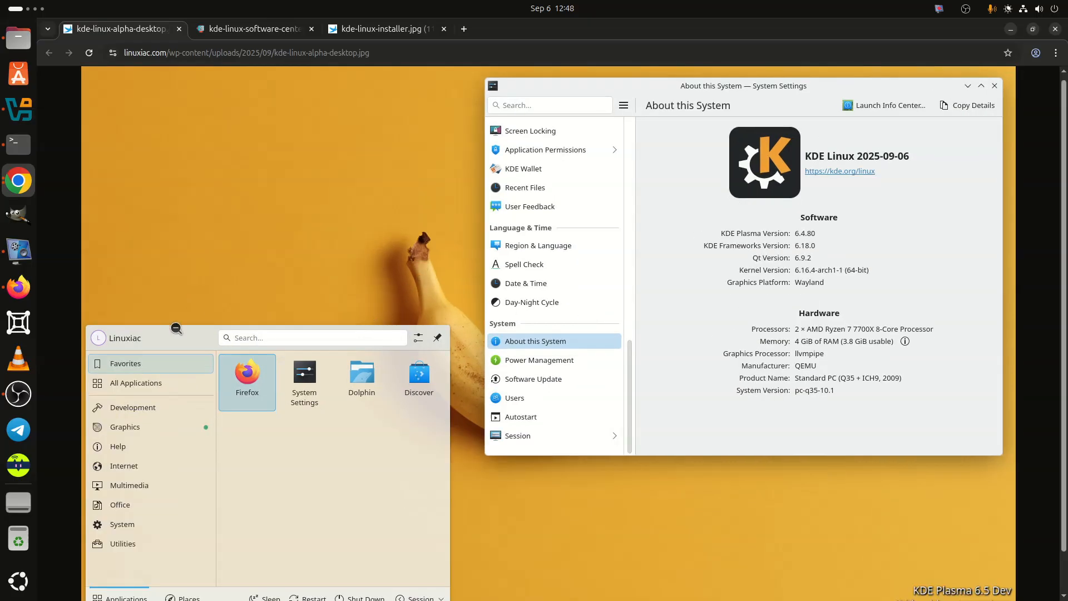
pyautogui.moveTo(18, 254)
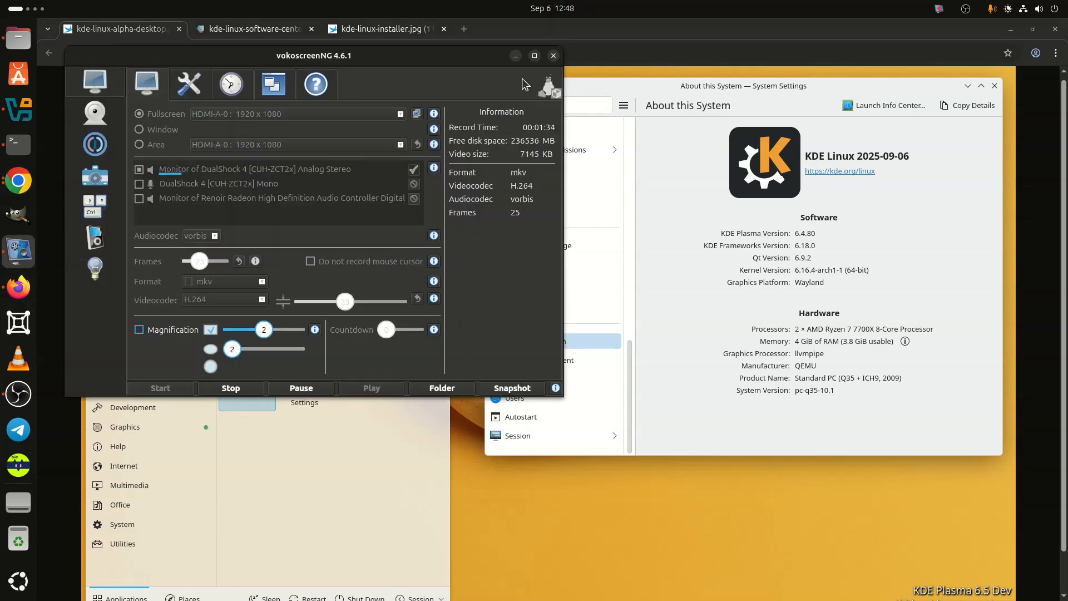
pyautogui.click(552, 55)
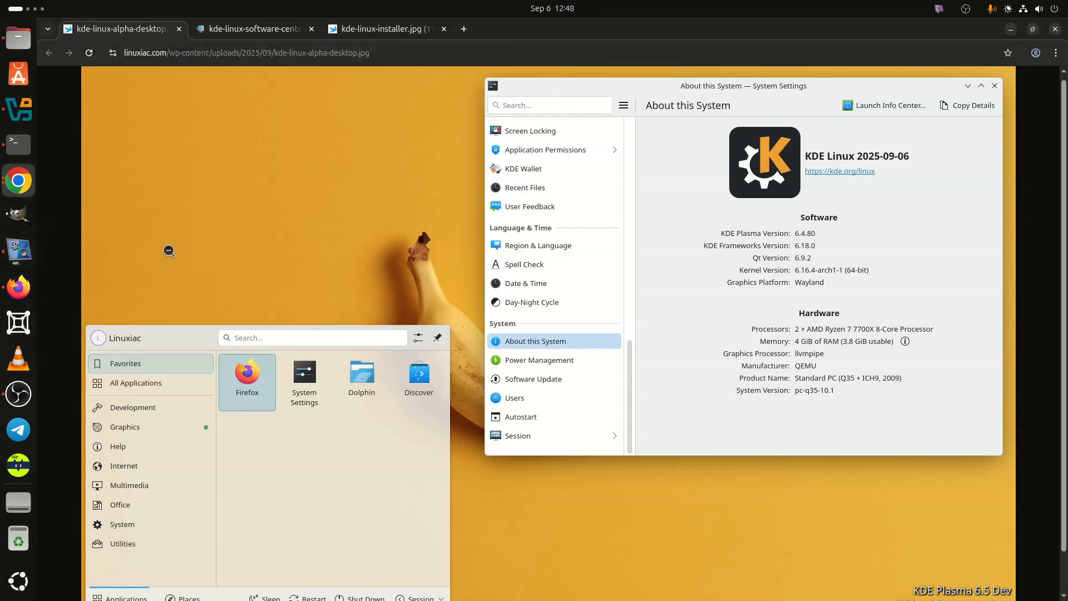
pyautogui.moveTo(19, 215)
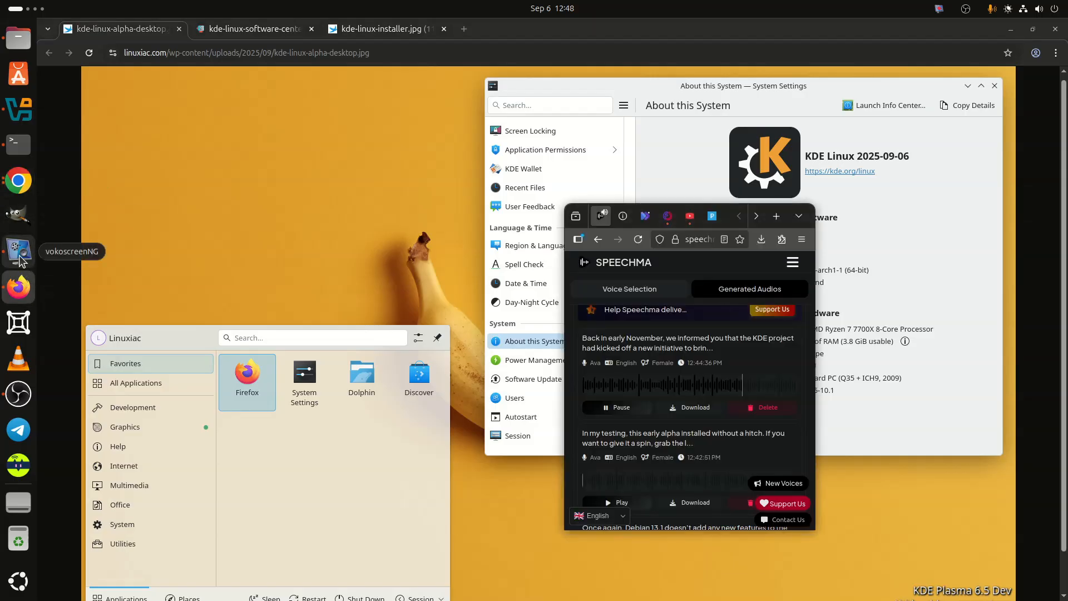
# - Pass through the Discover tab, then view the kde-linux-installer screenshot at 'All done'
pyautogui.click(252, 29)
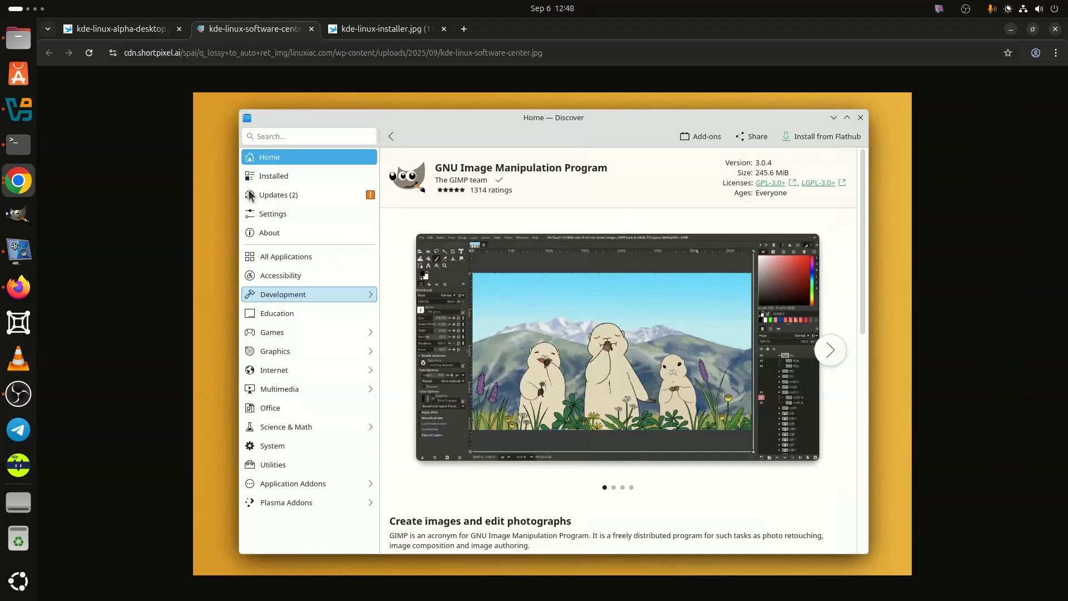
pyautogui.moveTo(402, 151)
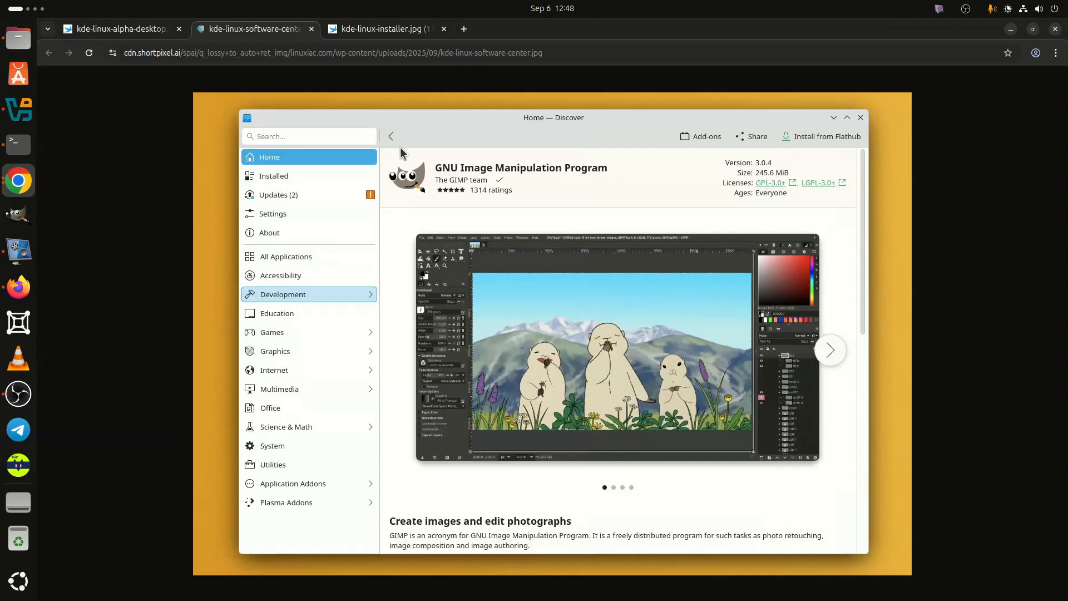
pyautogui.moveTo(362, 53)
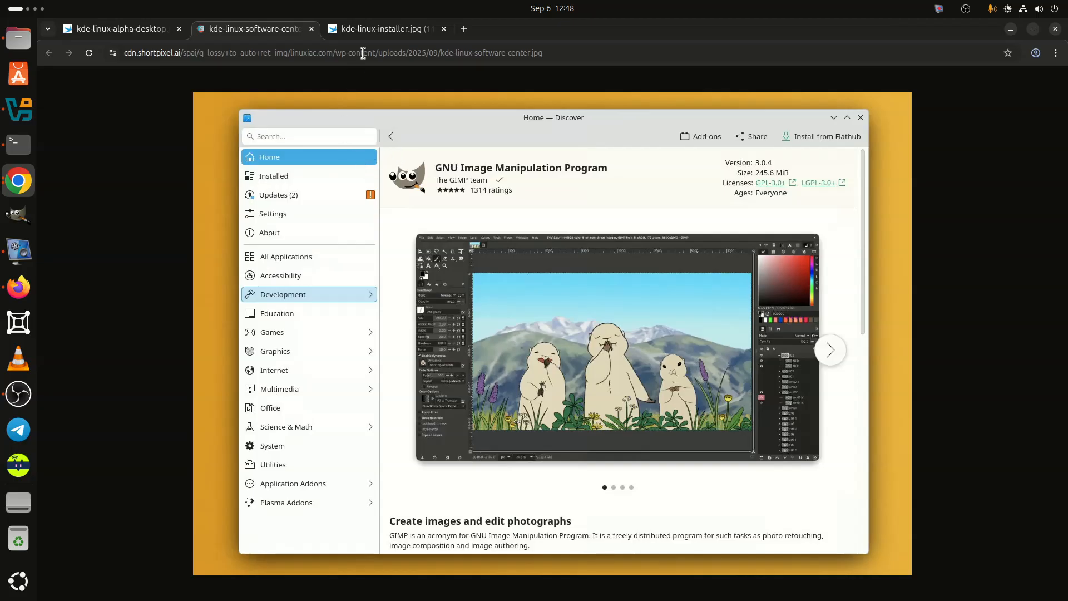
pyautogui.click(382, 28)
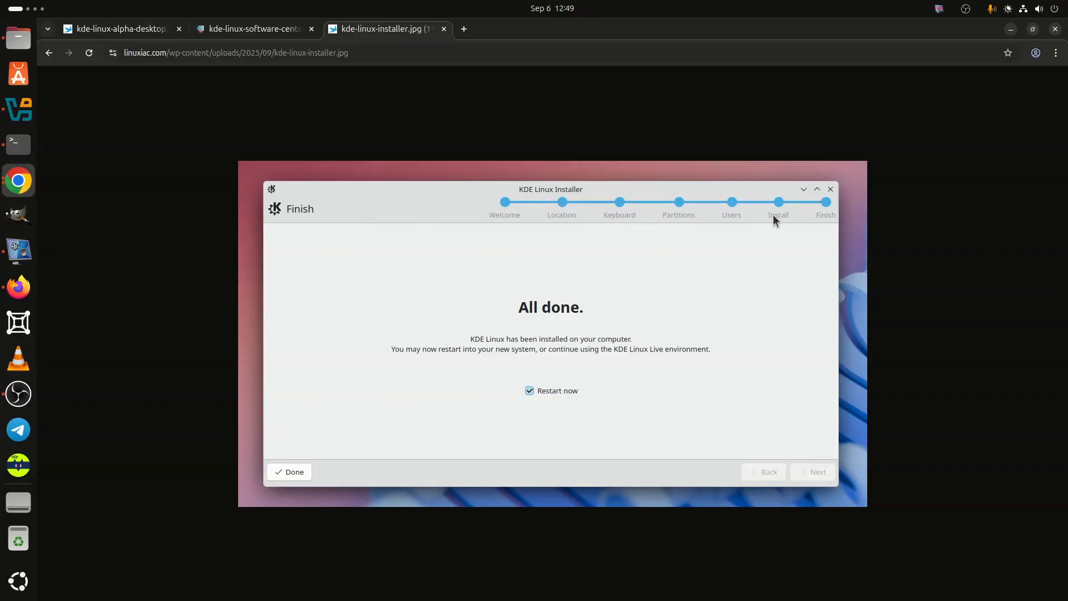
pyautogui.moveTo(46, 139)
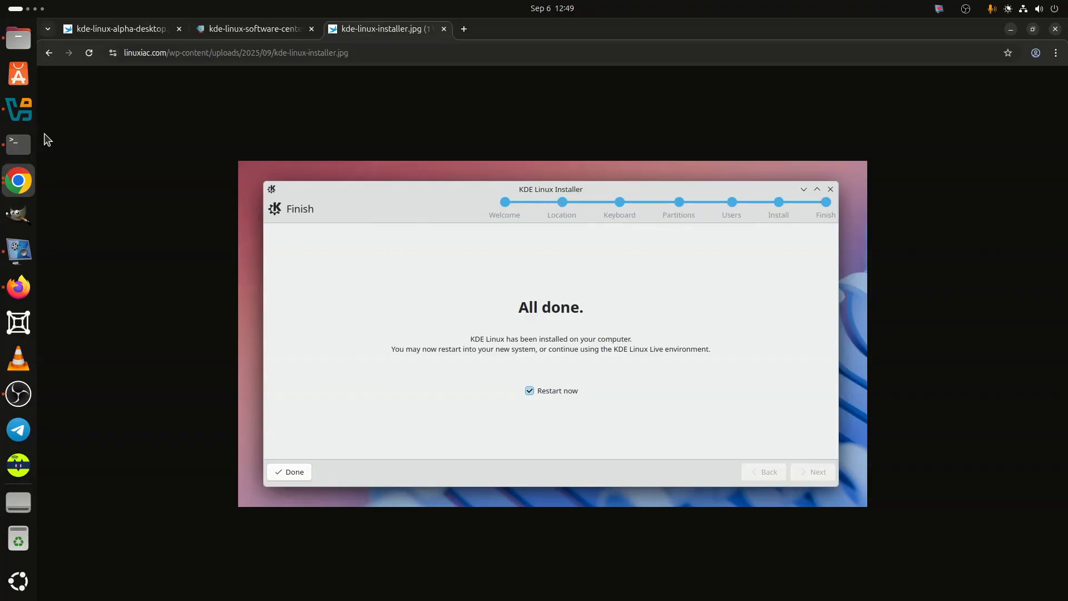
pyautogui.moveTo(103, 29)
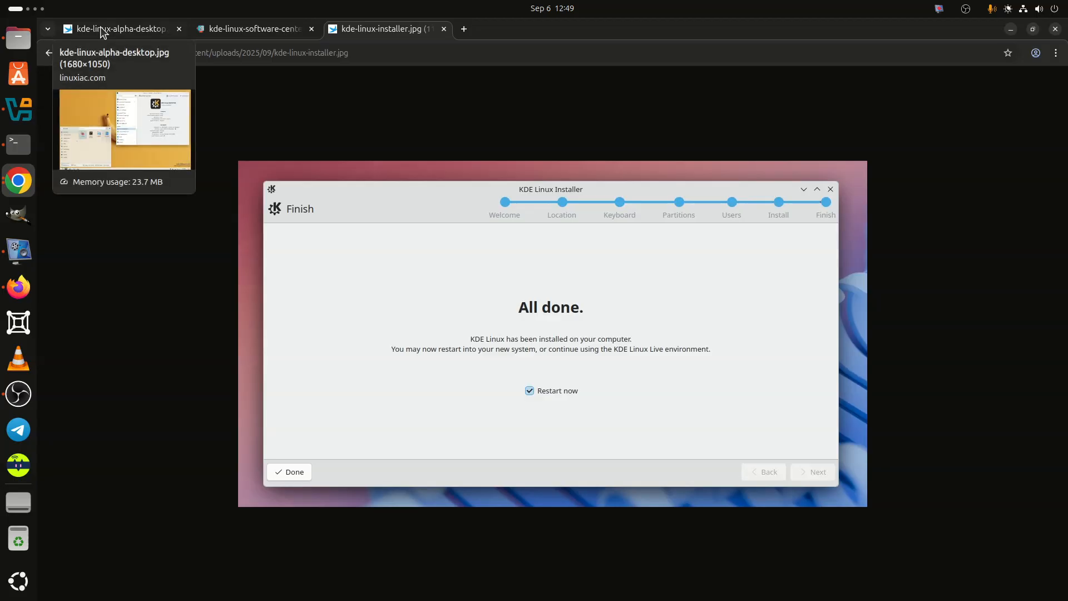
# - Return to the kde-linux-alpha-desktop.jpg tab showing About this System and the launcher
pyautogui.click(118, 28)
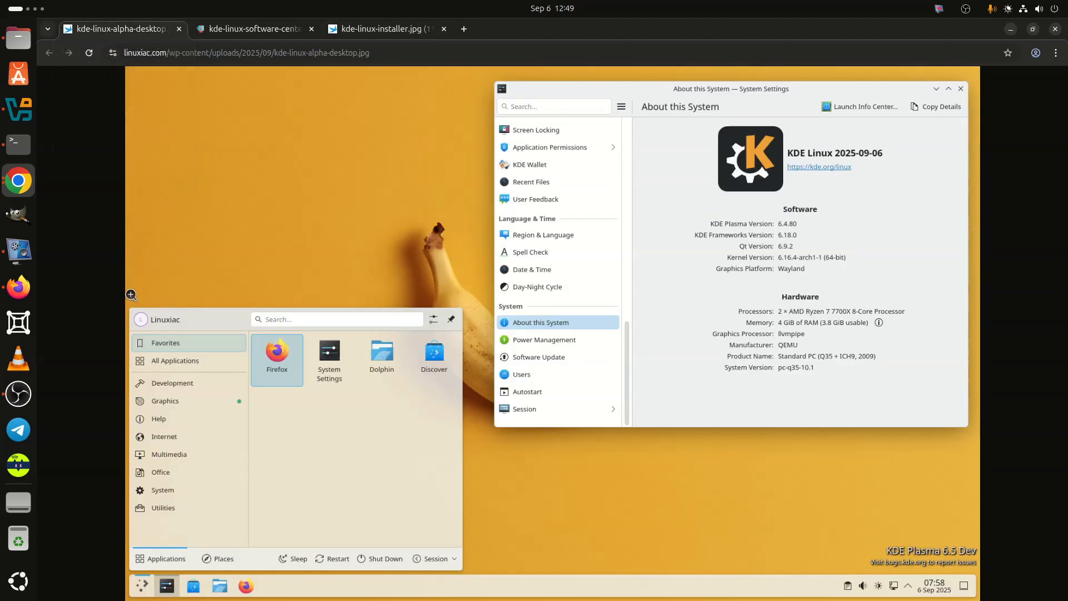
pyautogui.moveTo(18, 286)
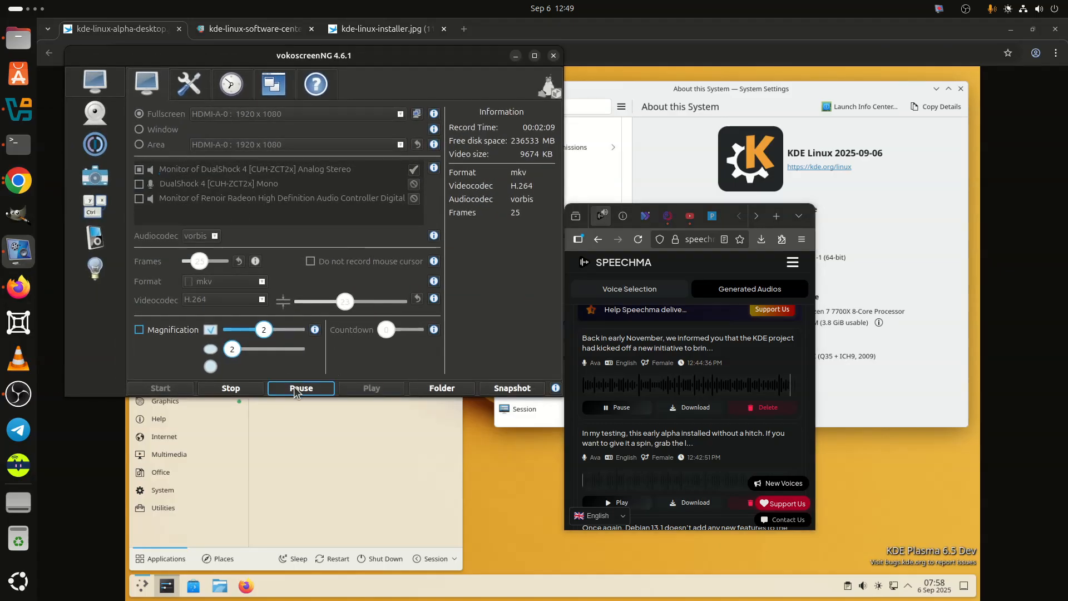
pyautogui.moveTo(300, 388)
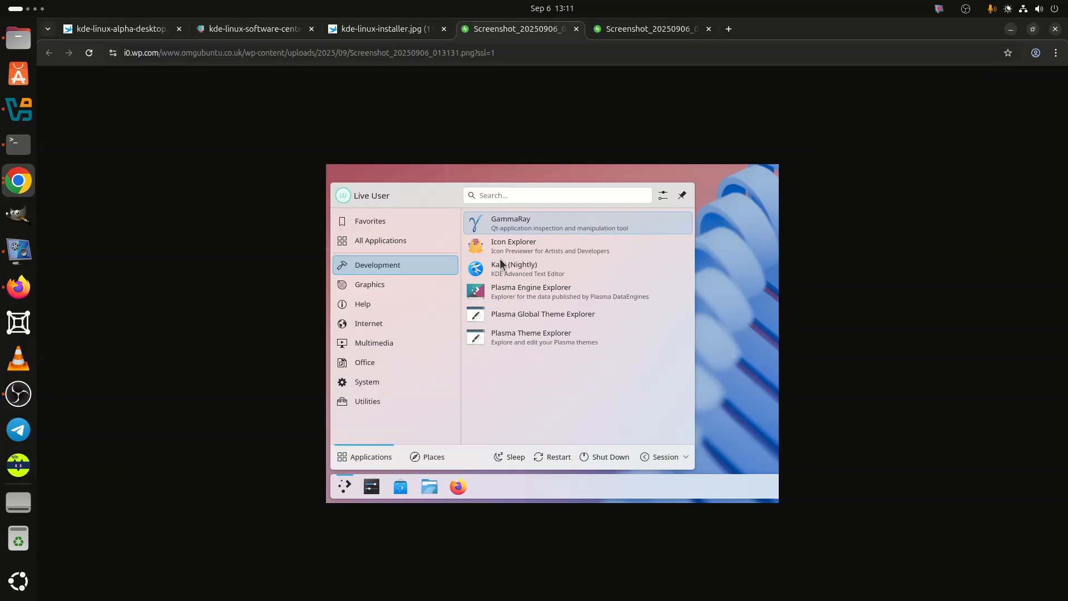
pyautogui.moveTo(530, 306)
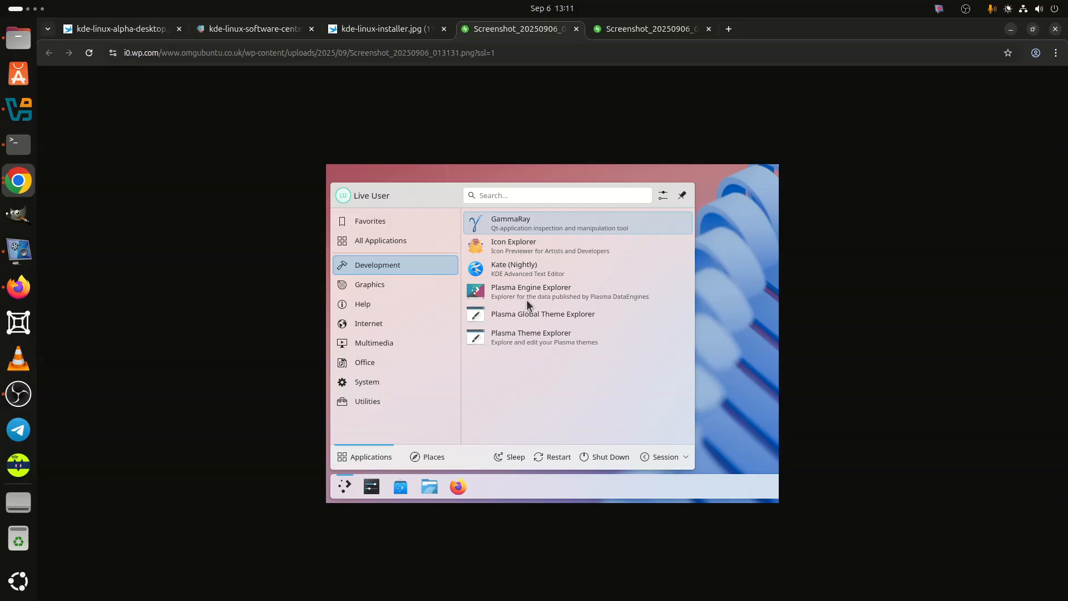
pyautogui.moveTo(494, 242)
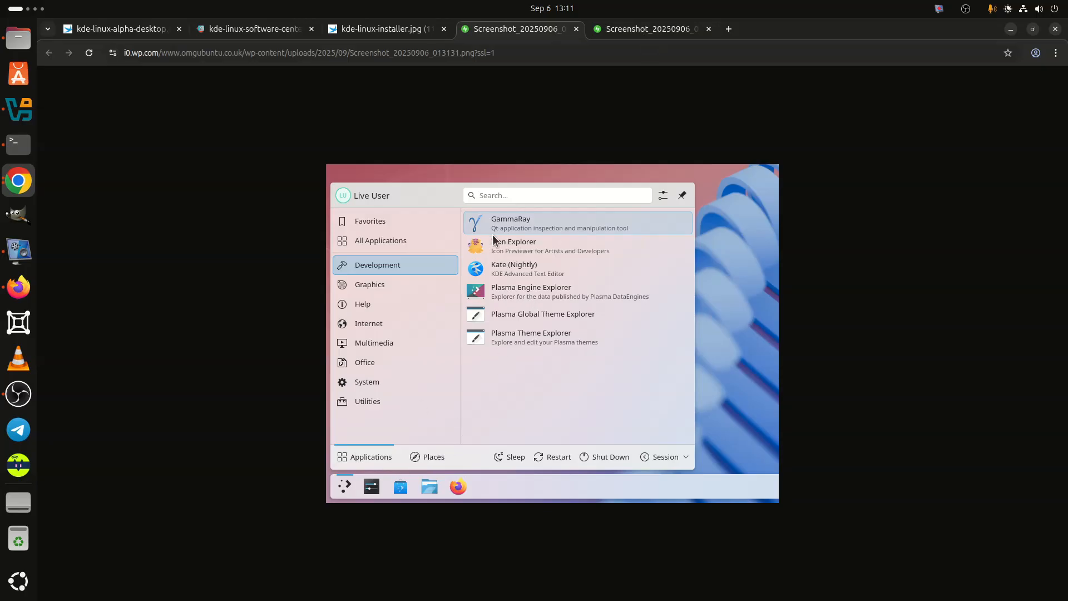
pyautogui.moveTo(495, 333)
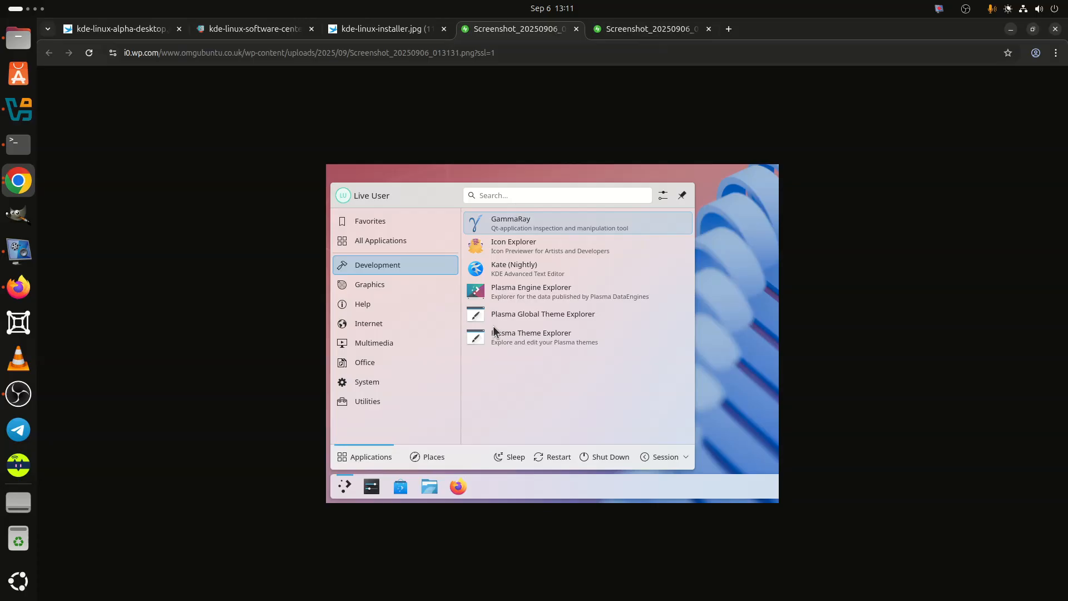
pyautogui.moveTo(498, 321)
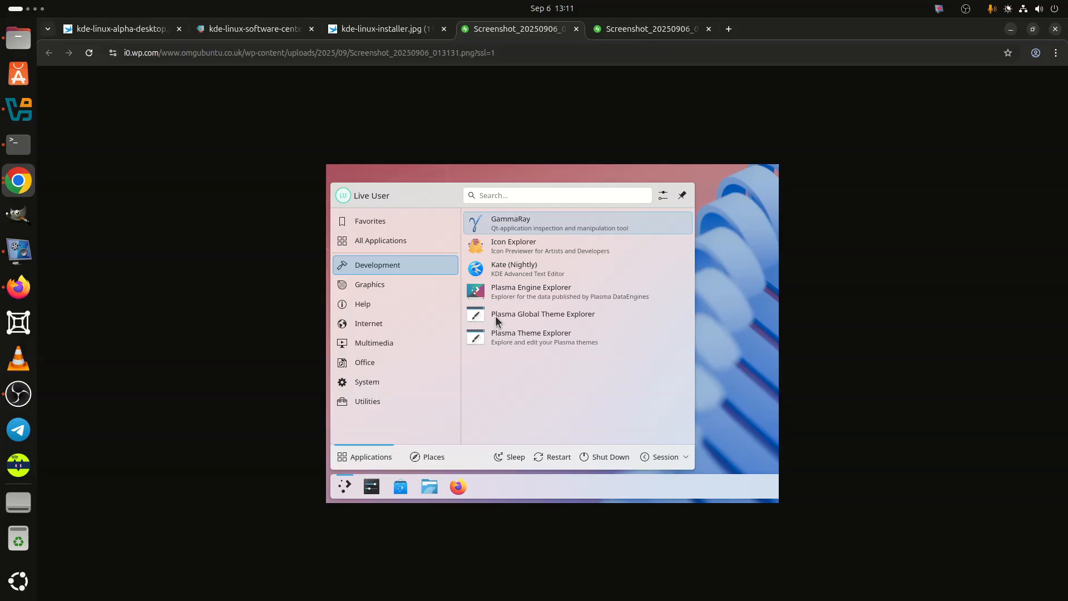
pyautogui.moveTo(352, 310)
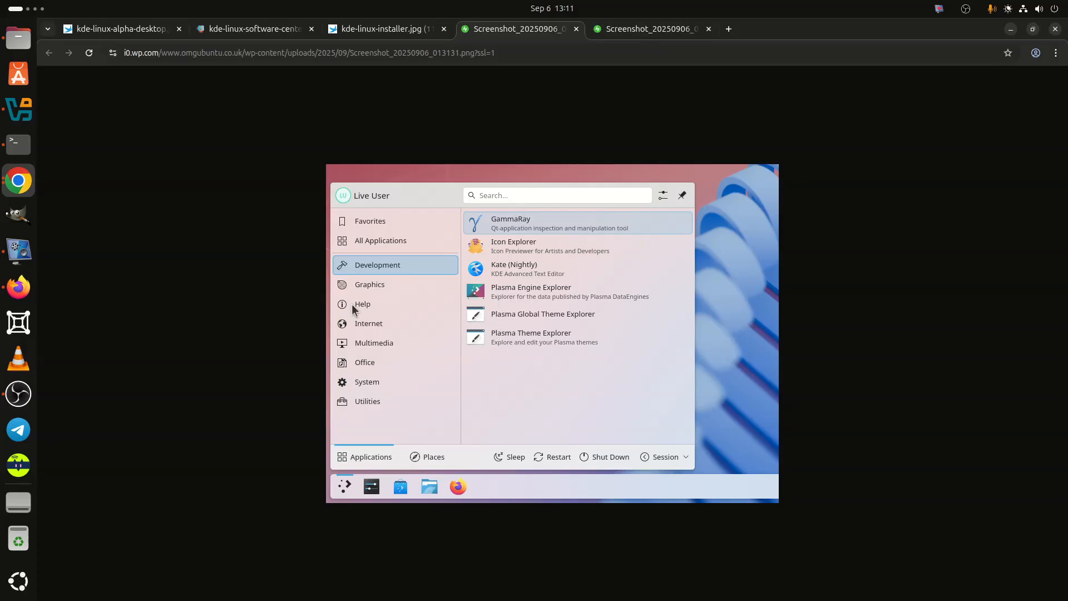
# - Glance at the system details Screenshot tab, then show the Development app menu with GammaRay and Kate
pyautogui.click(647, 28)
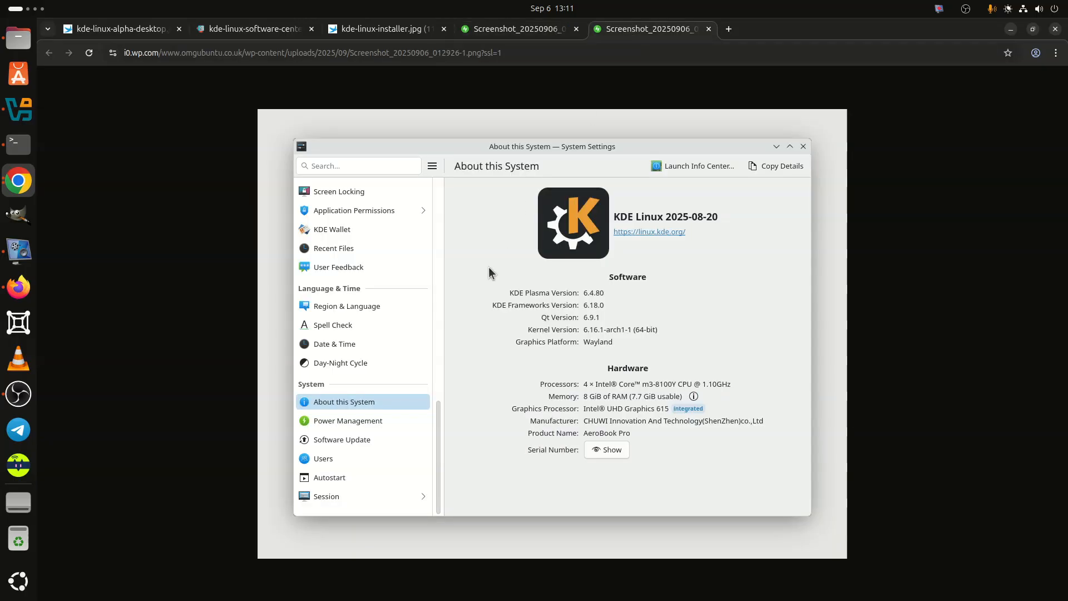
pyautogui.click(514, 29)
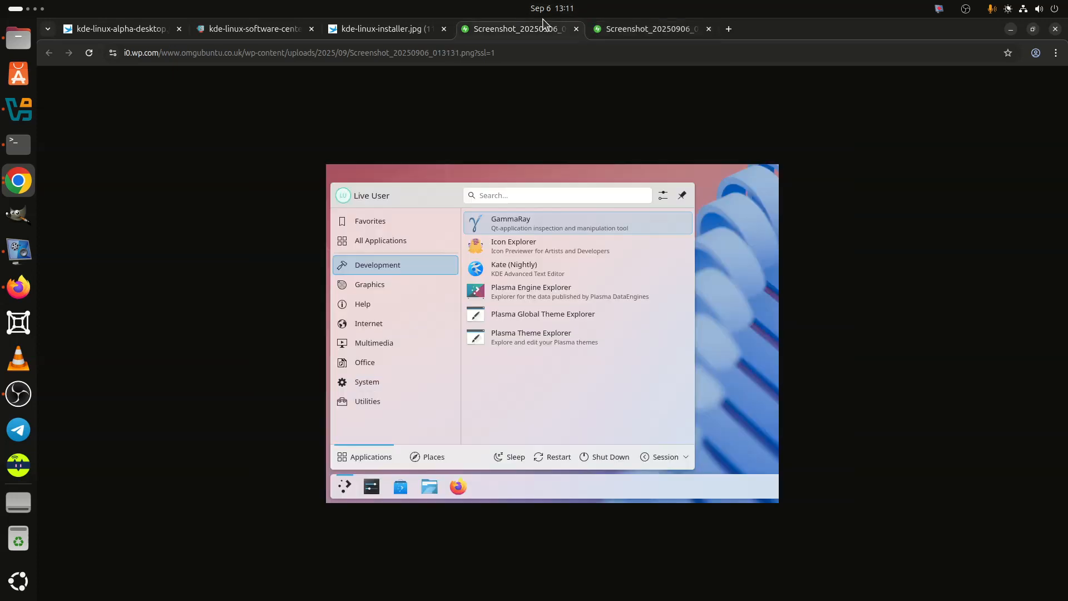
pyautogui.moveTo(497, 291)
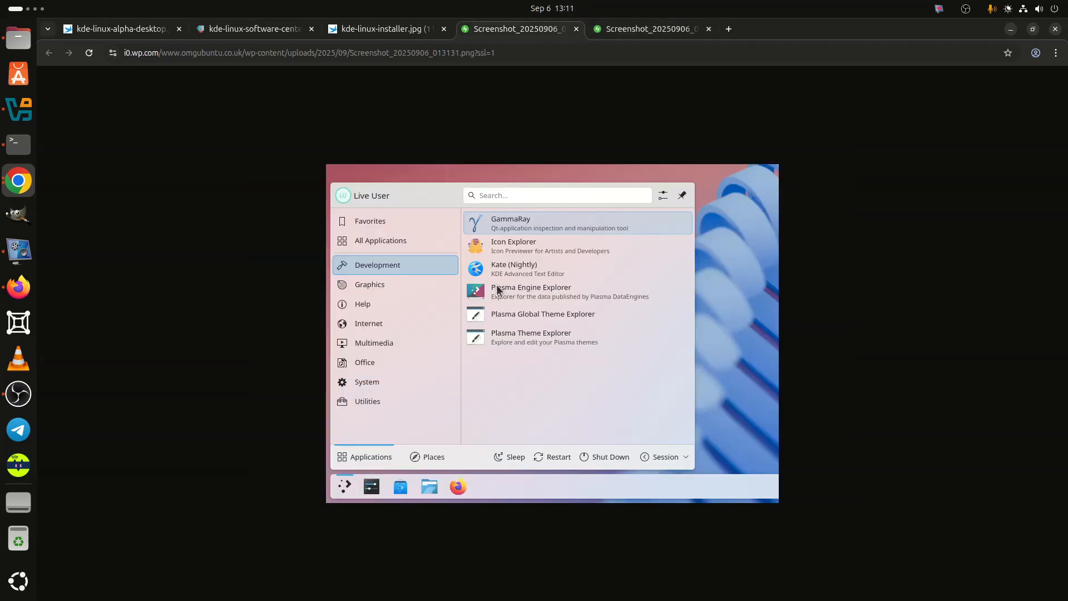
# - Return to the kde-linux-alpha-desktop.jpg tab showing System Settings and the launcher
pyautogui.click(115, 28)
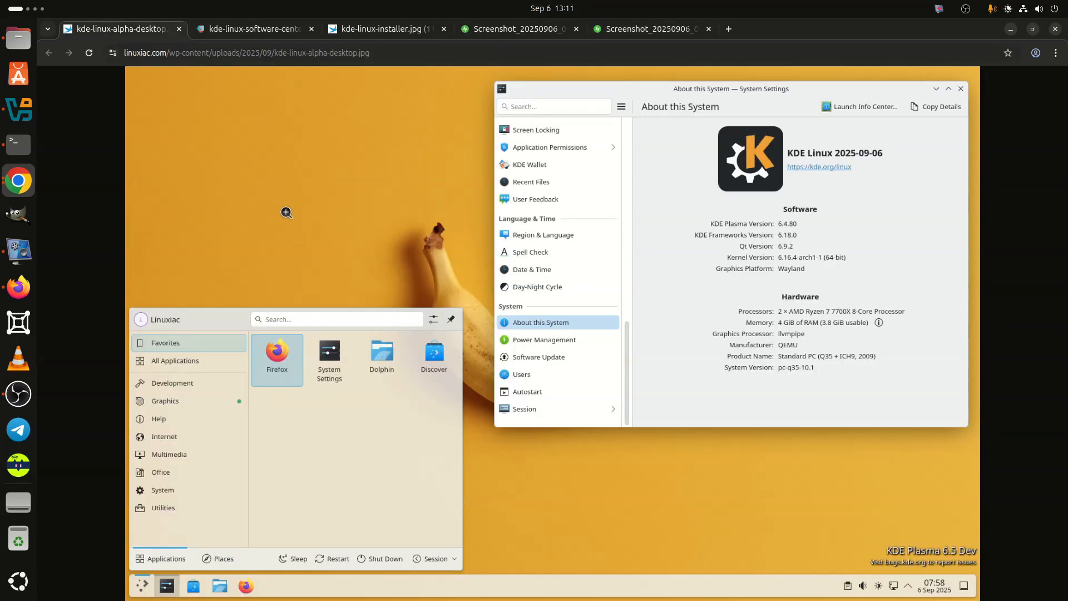
pyautogui.moveTo(878, 151)
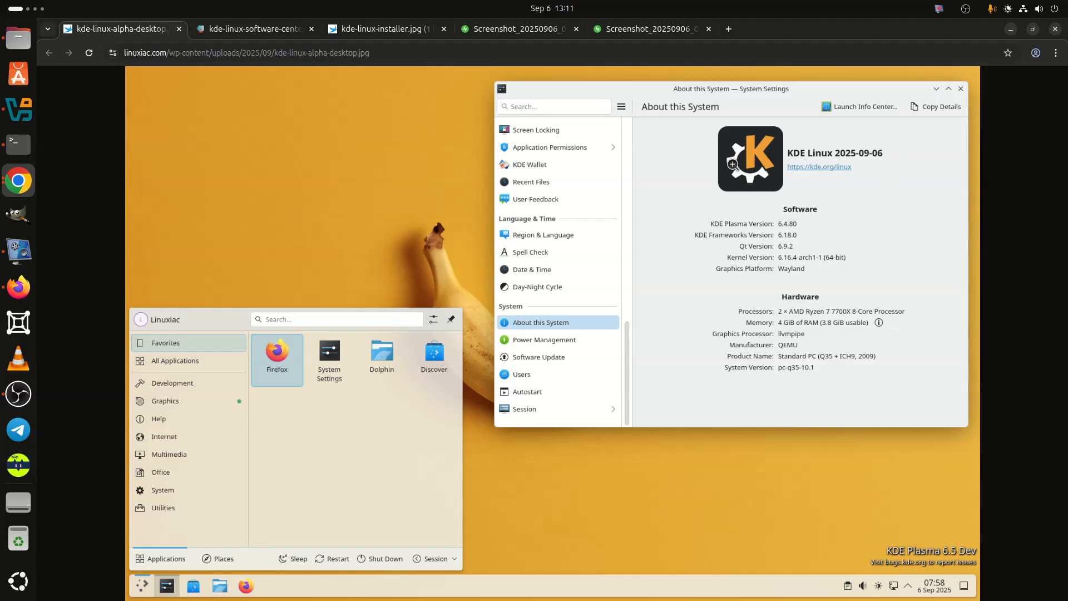
pyautogui.moveTo(89, 337)
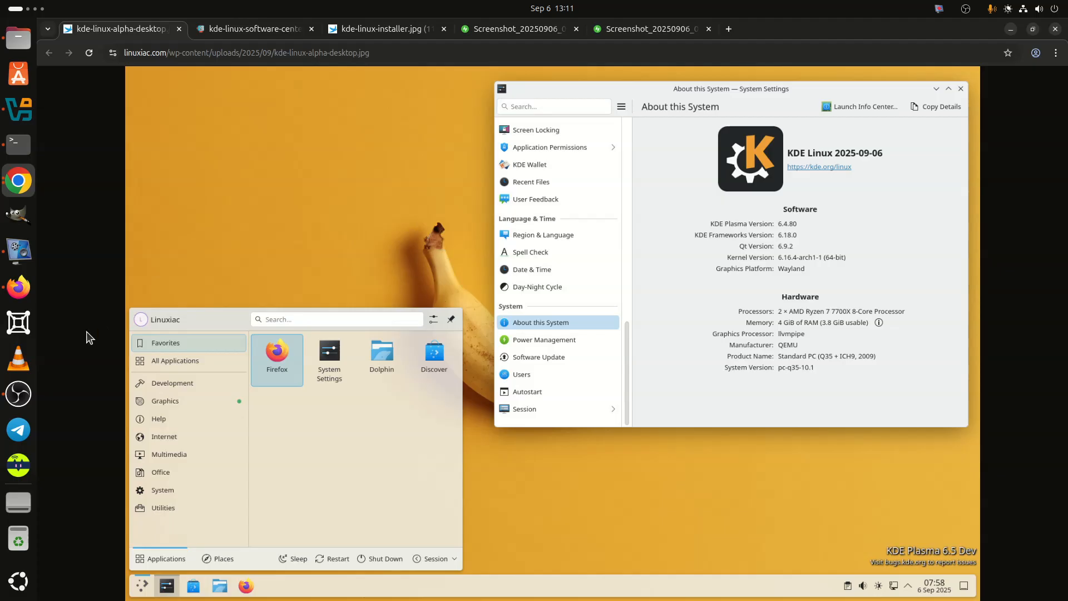
pyautogui.click(18, 251)
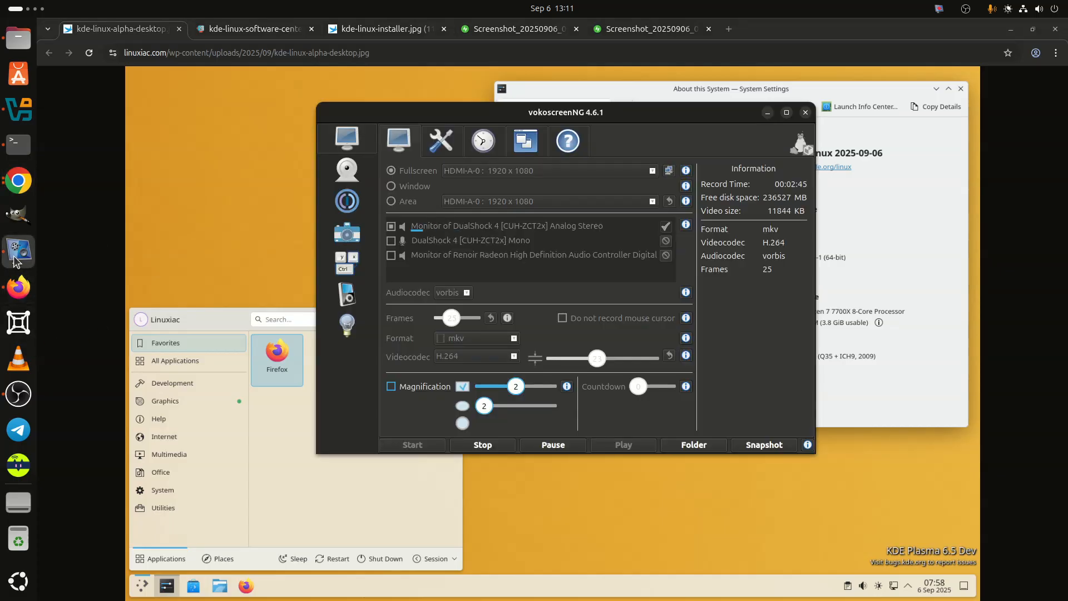
pyautogui.moveTo(18, 300)
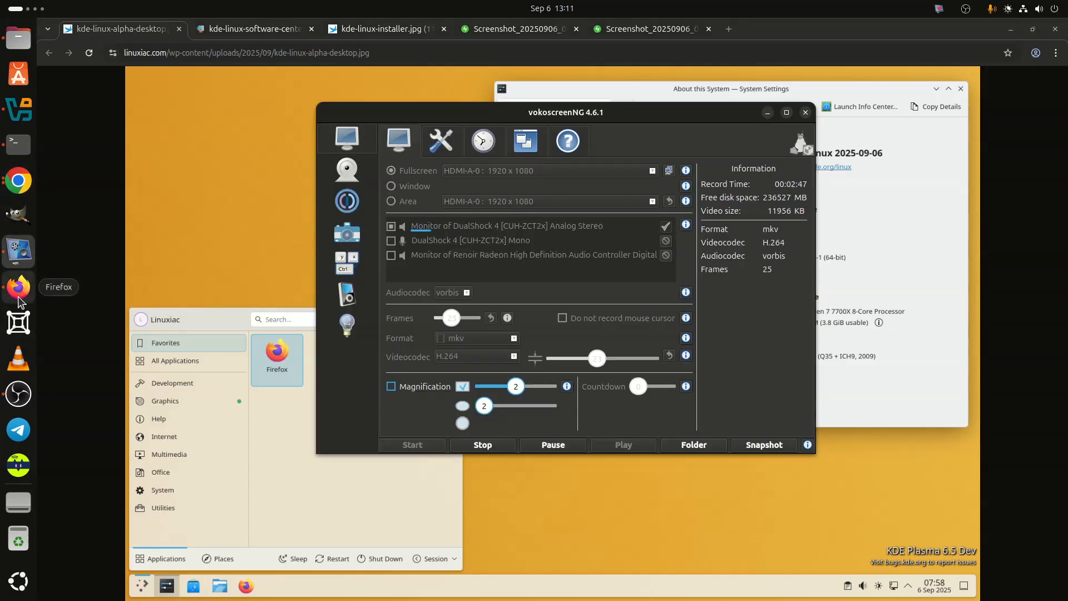